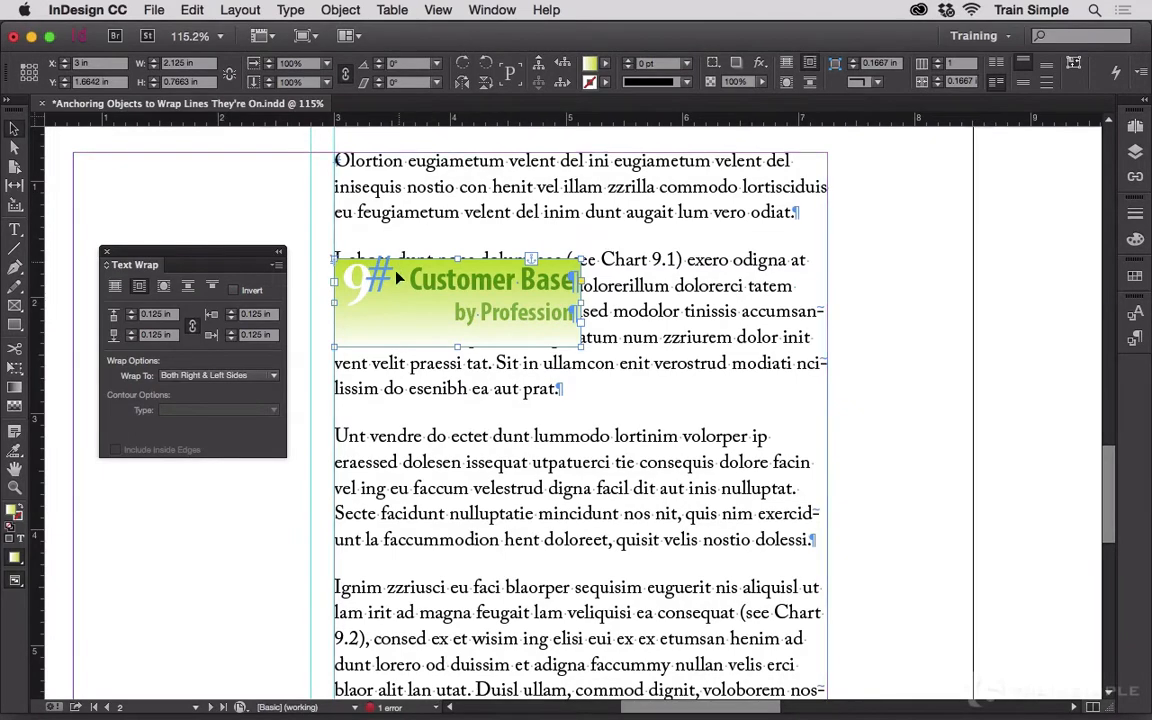
Step: Drag the anchored Customer Base graphic around the column and settle it mid-Lobore paragraph
drag(455, 305, 495, 345)
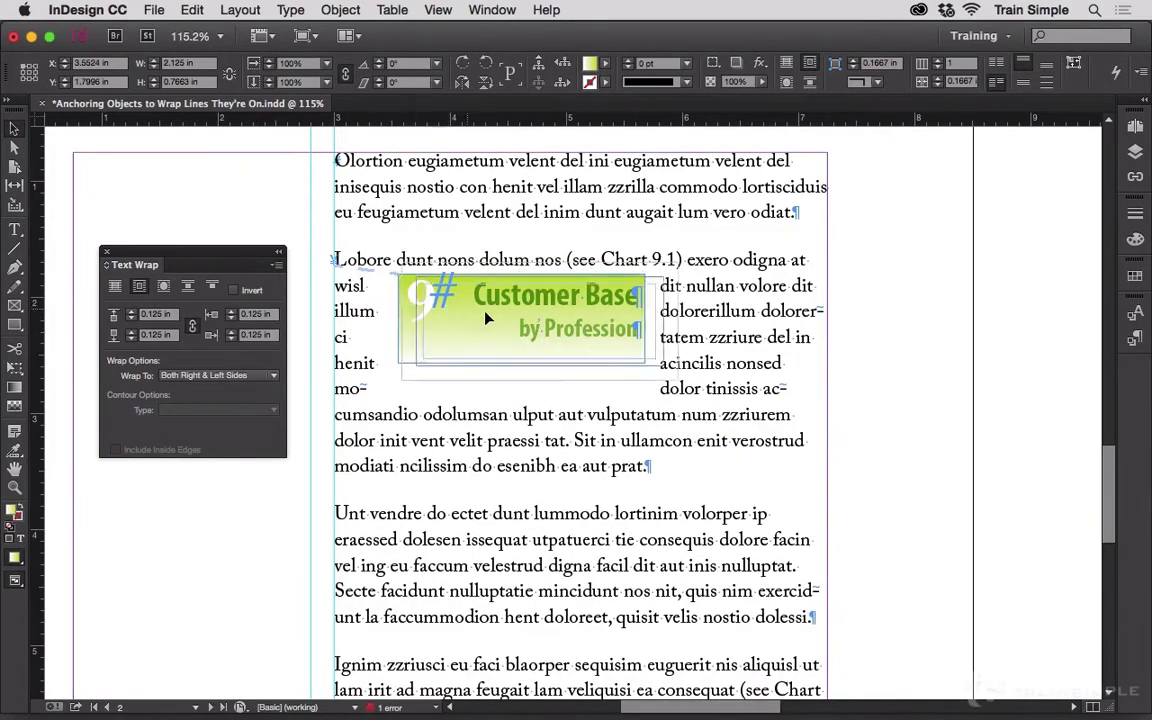
drag(525, 320, 548, 495)
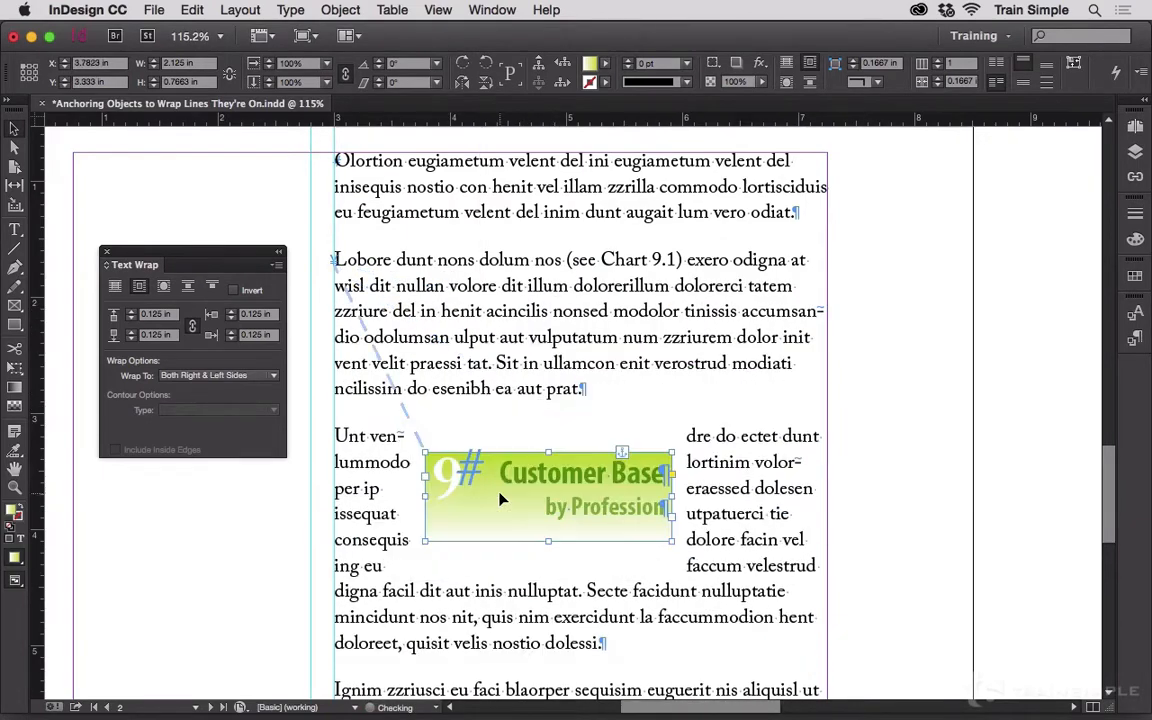
drag(548, 490, 488, 530)
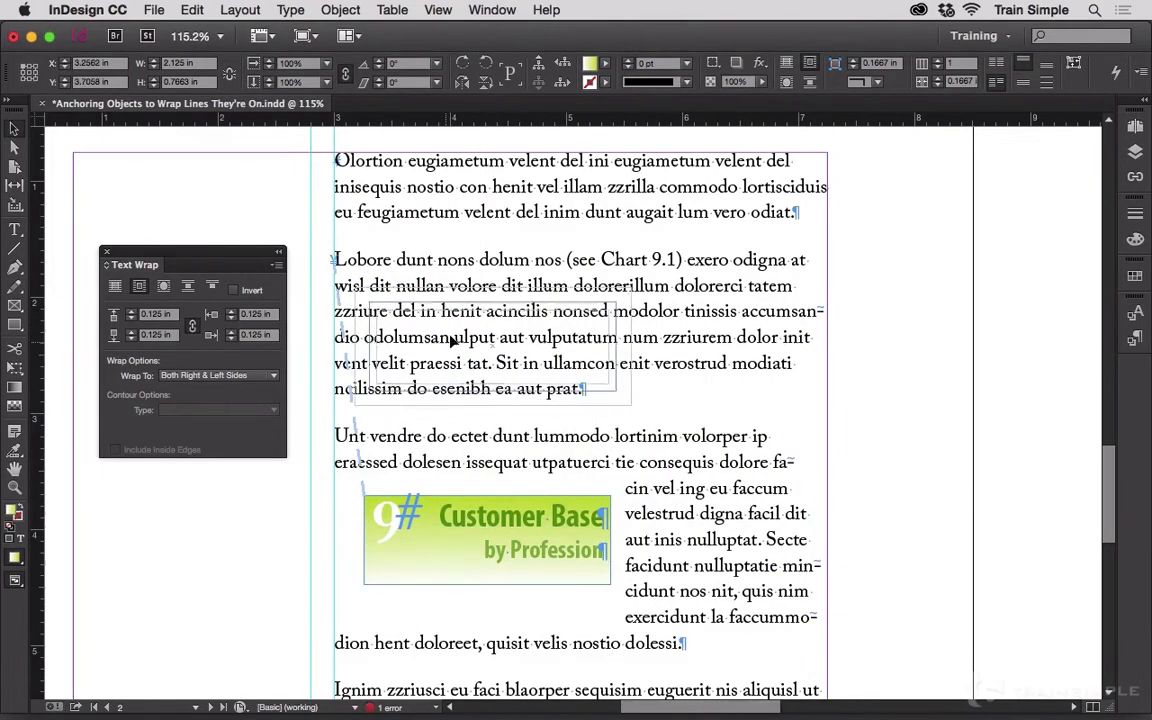
drag(487, 538, 747, 280)
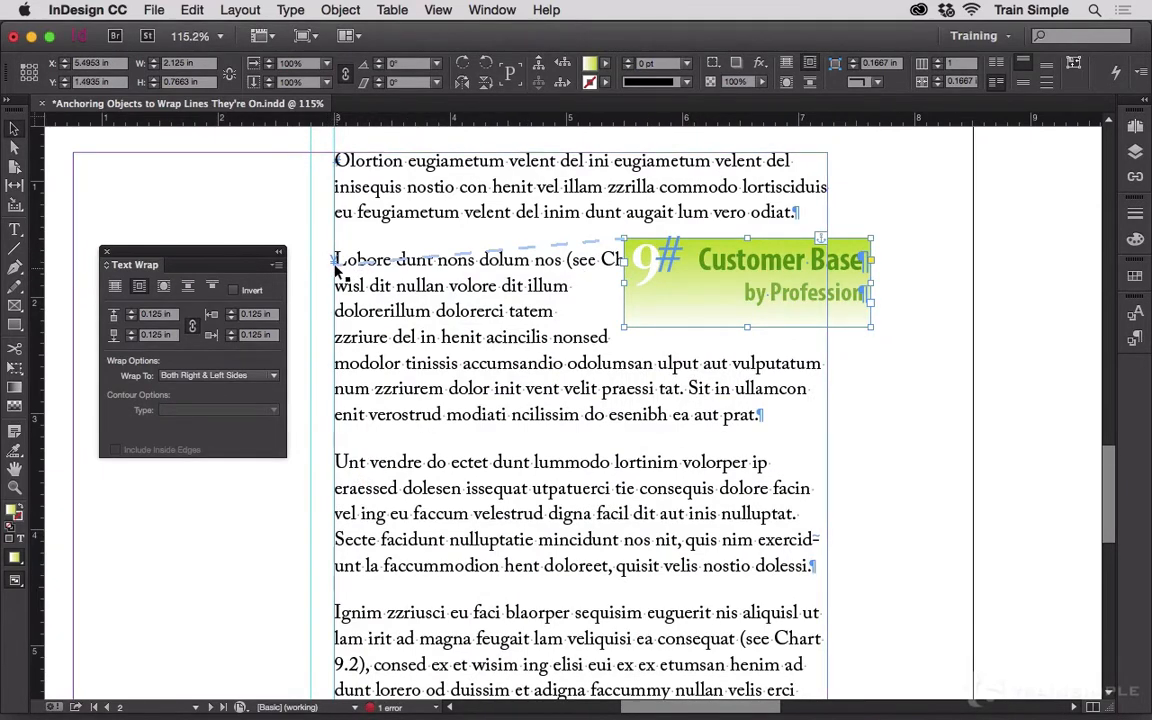
mouse_move(441, 265)
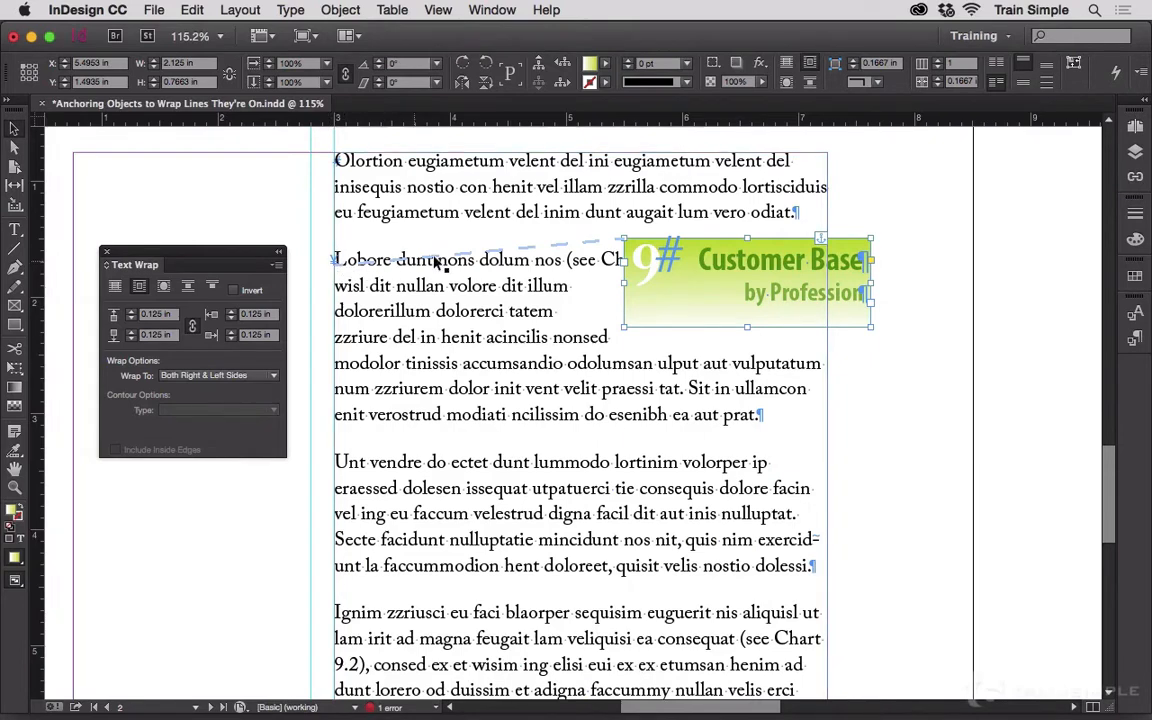
mouse_move(578, 250)
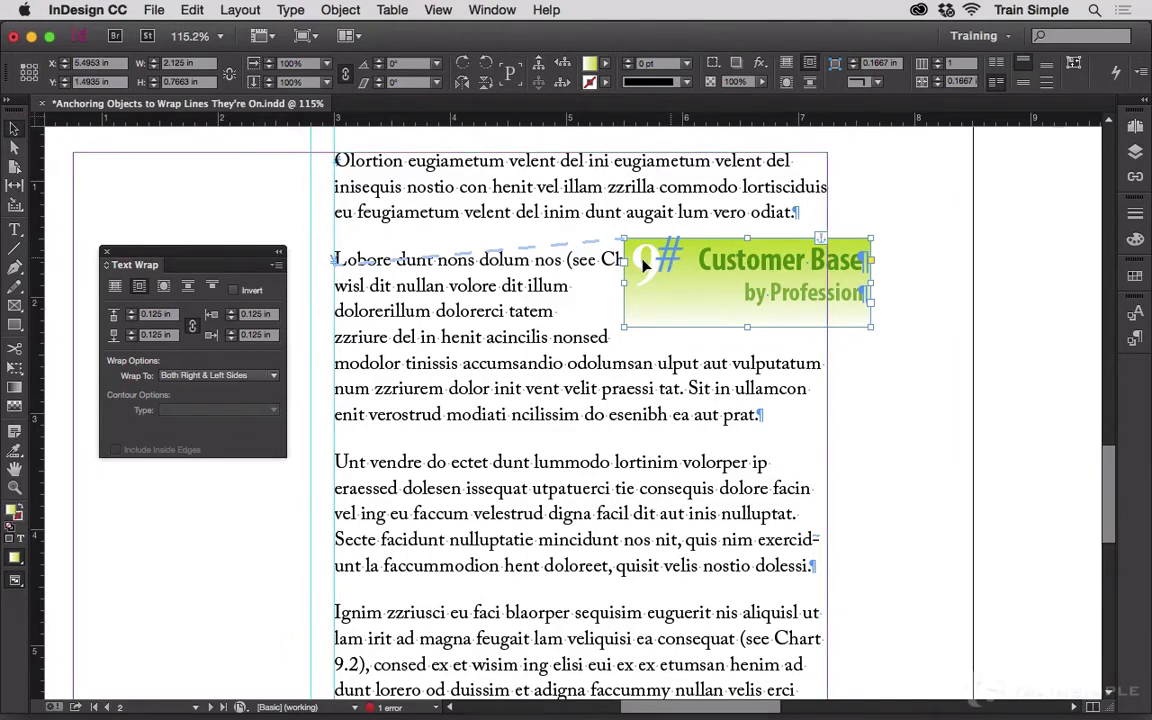
drag(745, 283, 527, 305)
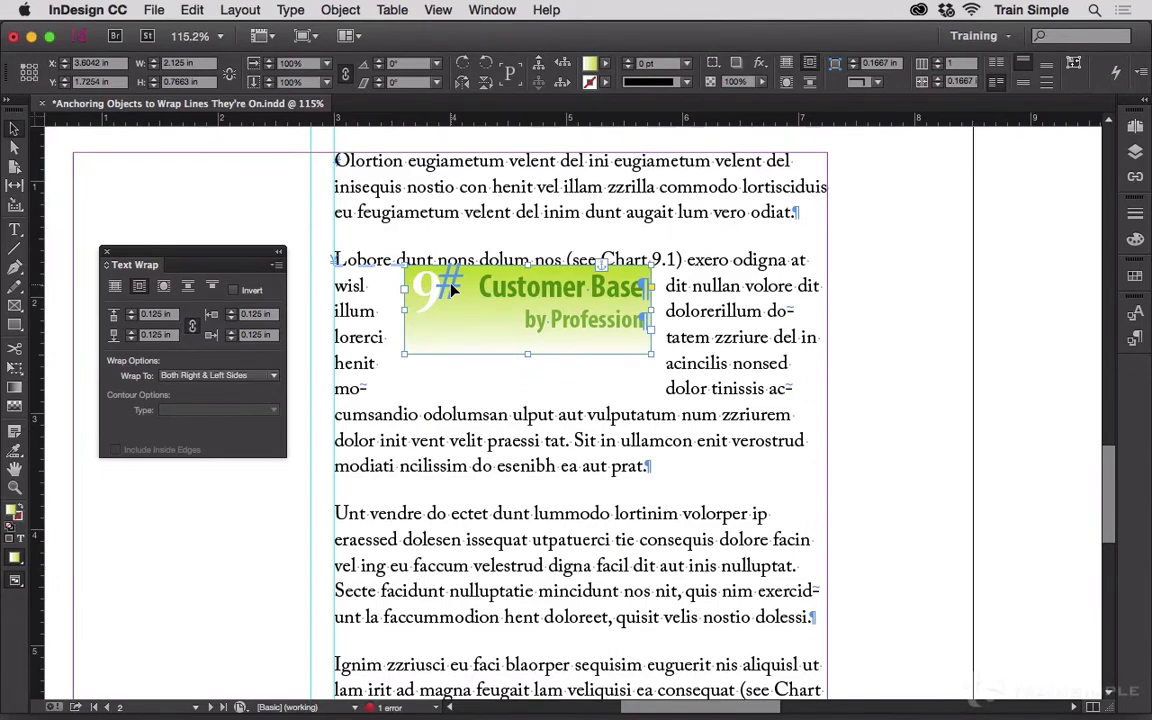
mouse_move(415, 290)
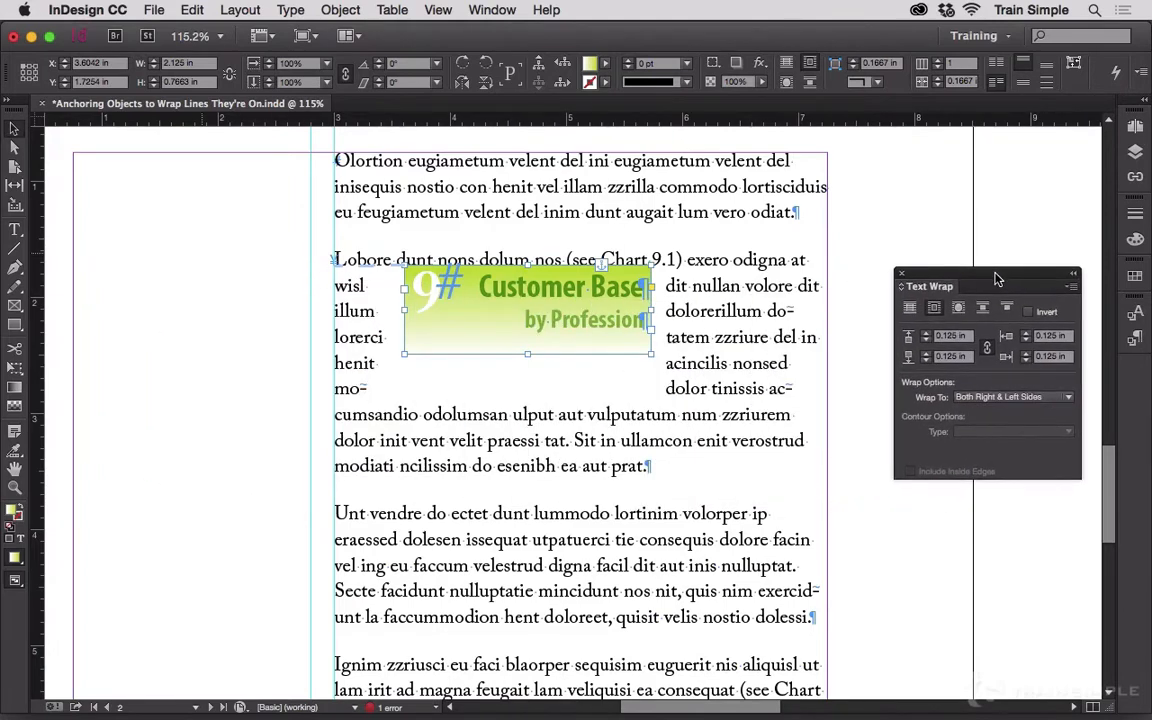
Step: Add an empty anchor paragraph before 'Lobore' and place the graphic at the column's left edge
click(316, 248)
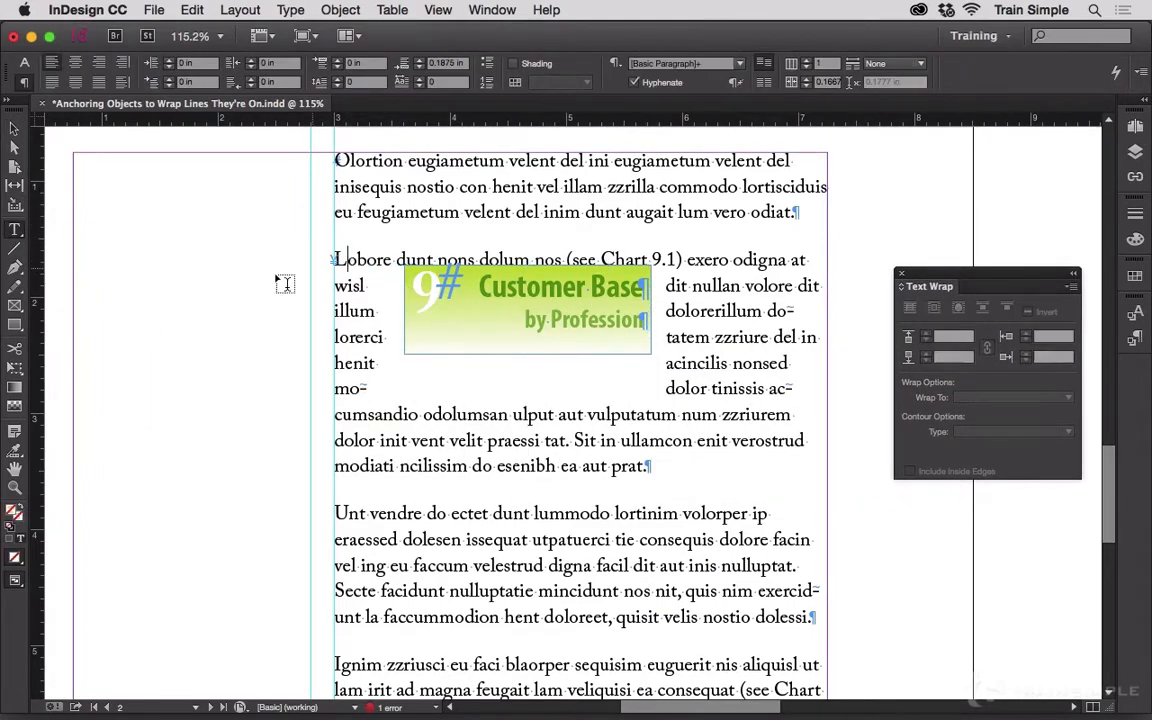
click(192, 10)
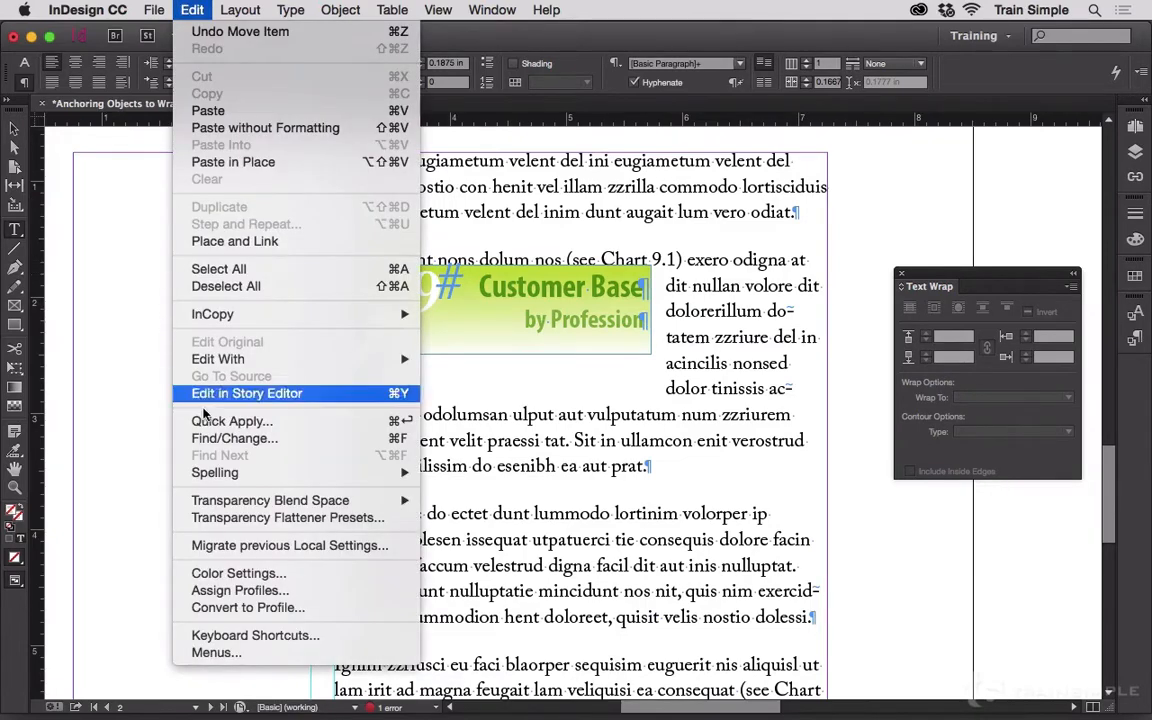
click(246, 393)
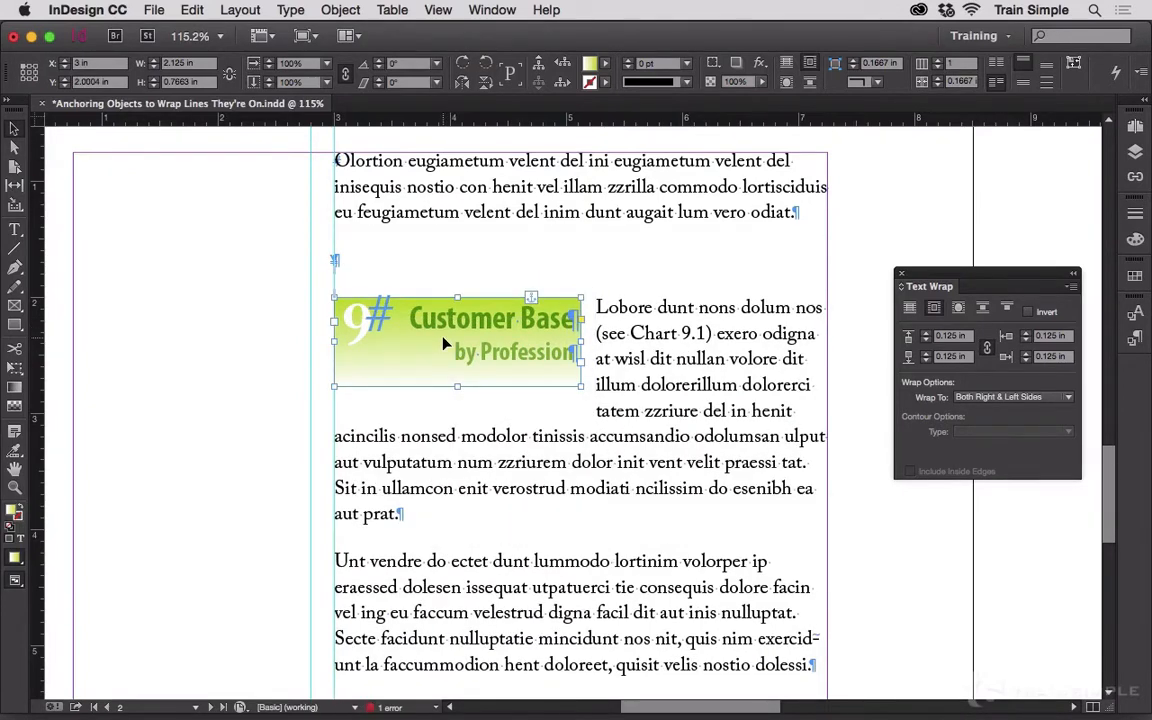
drag(457, 345, 608, 290)
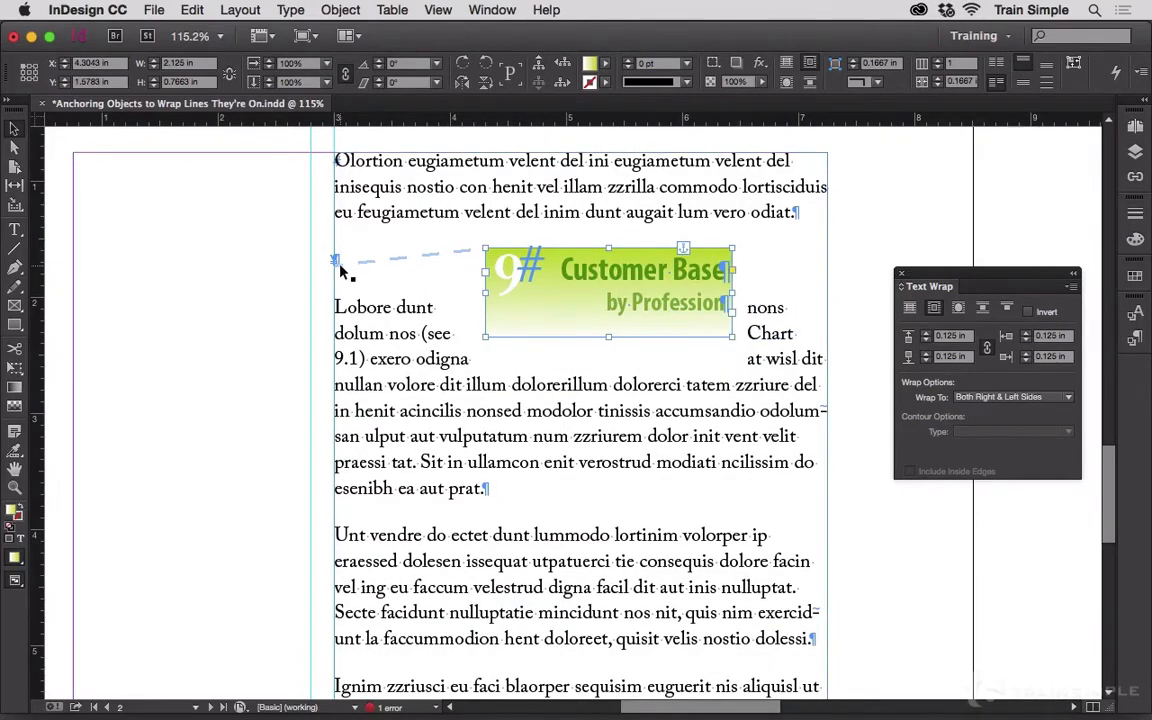
drag(608, 290, 457, 335)
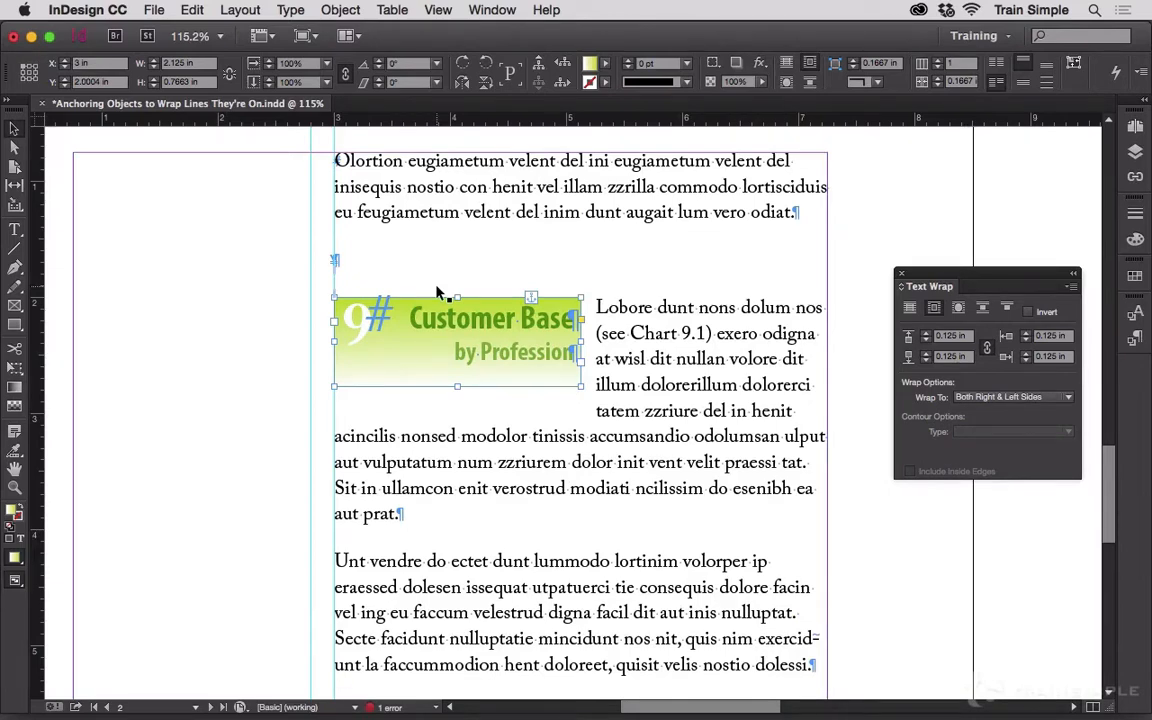
mouse_move(440, 252)
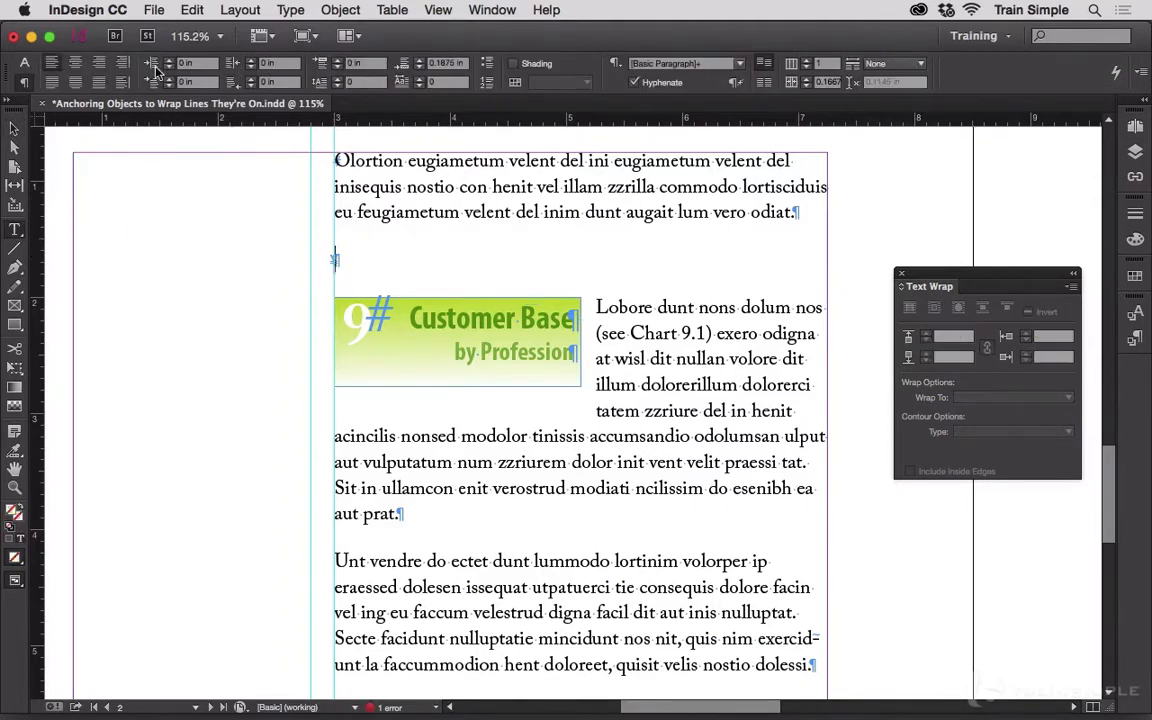
Step: Set the empty anchor paragraph's font size and leading to 0.1 pt in the Character panel
click(191, 9)
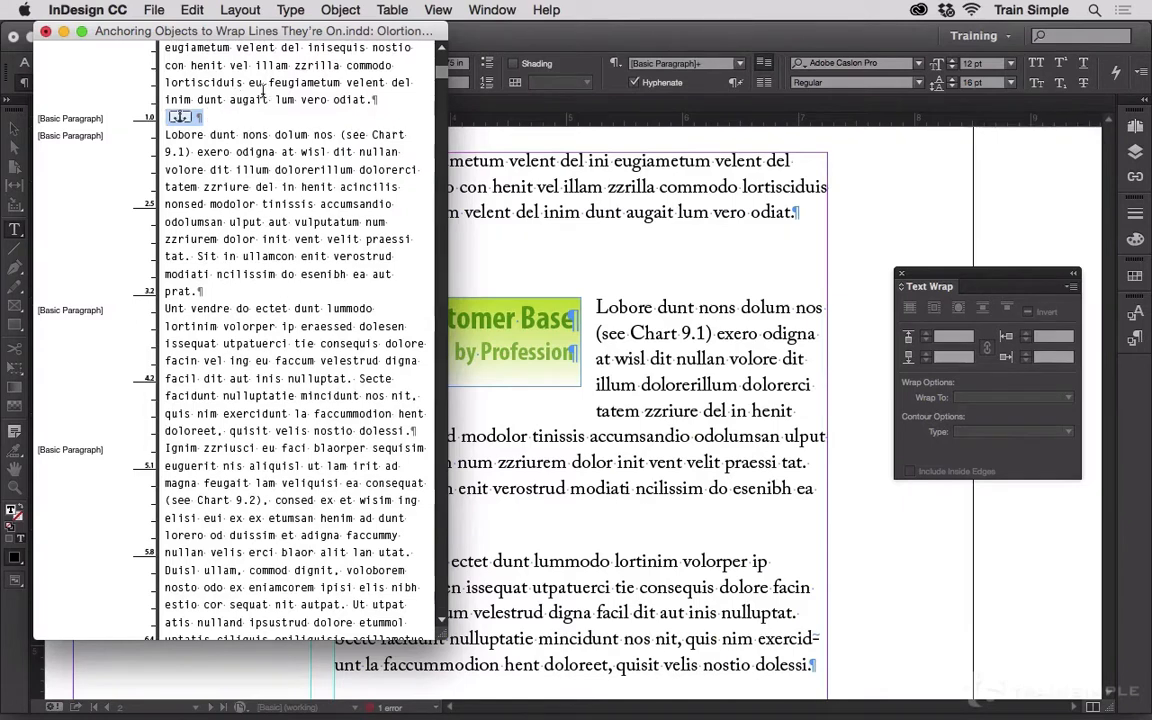
click(491, 9)
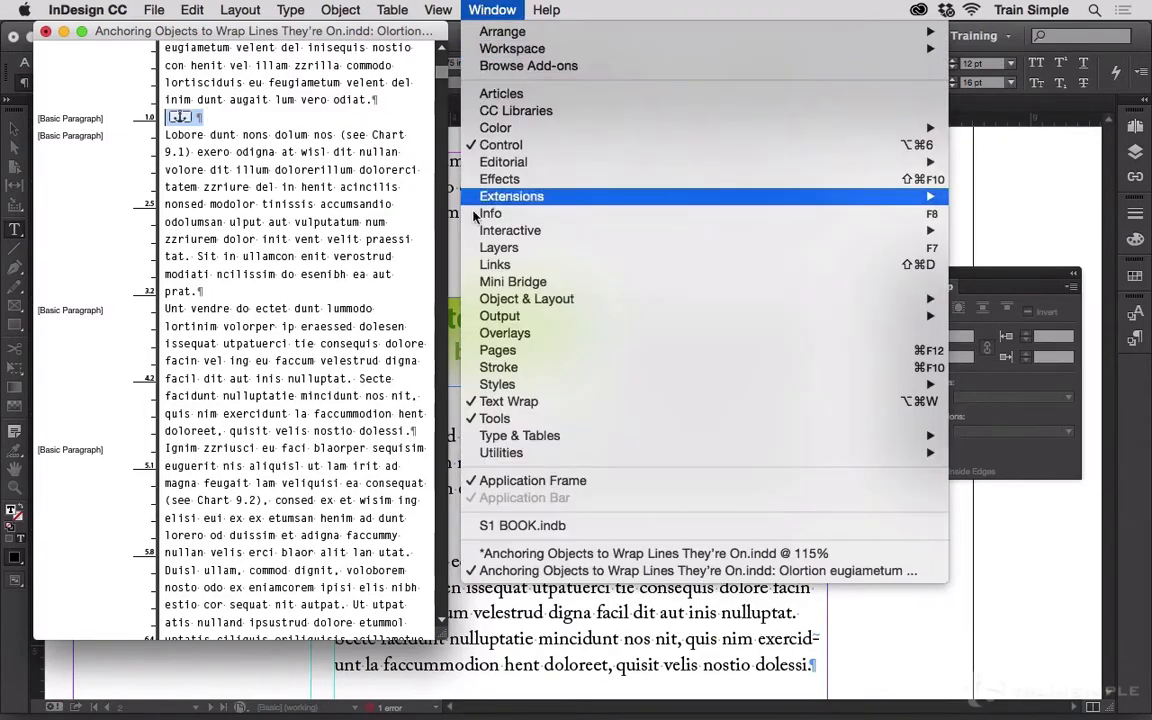
mouse_move(519, 435)
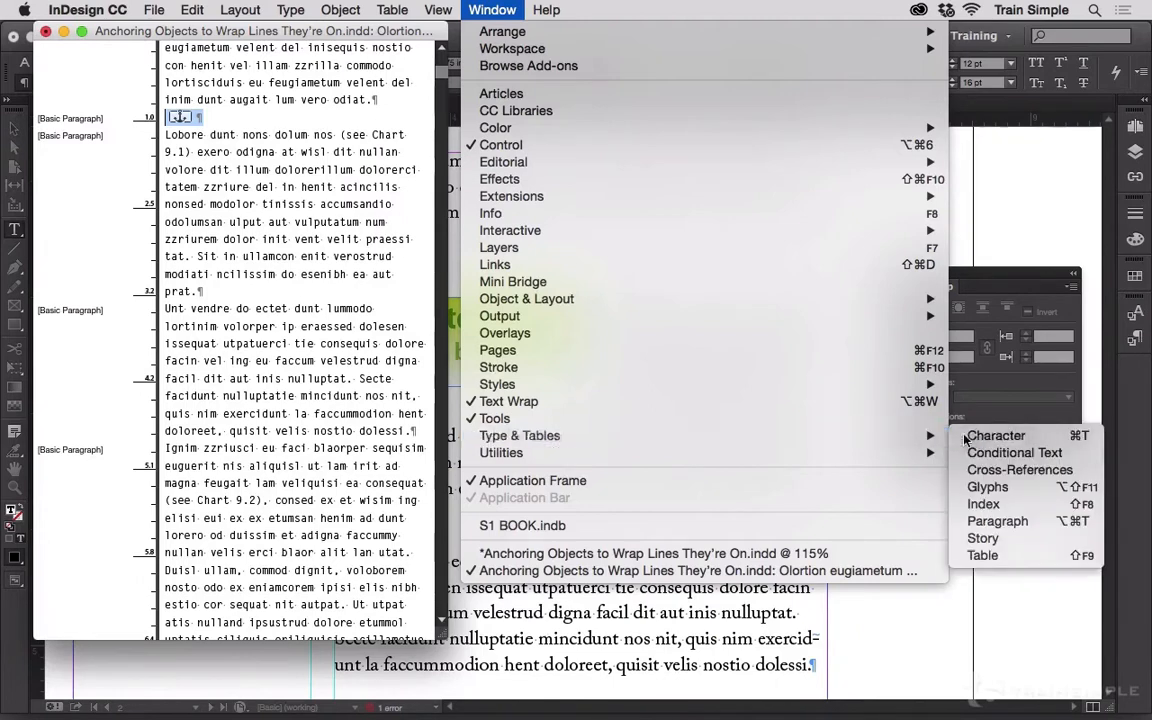
click(996, 435)
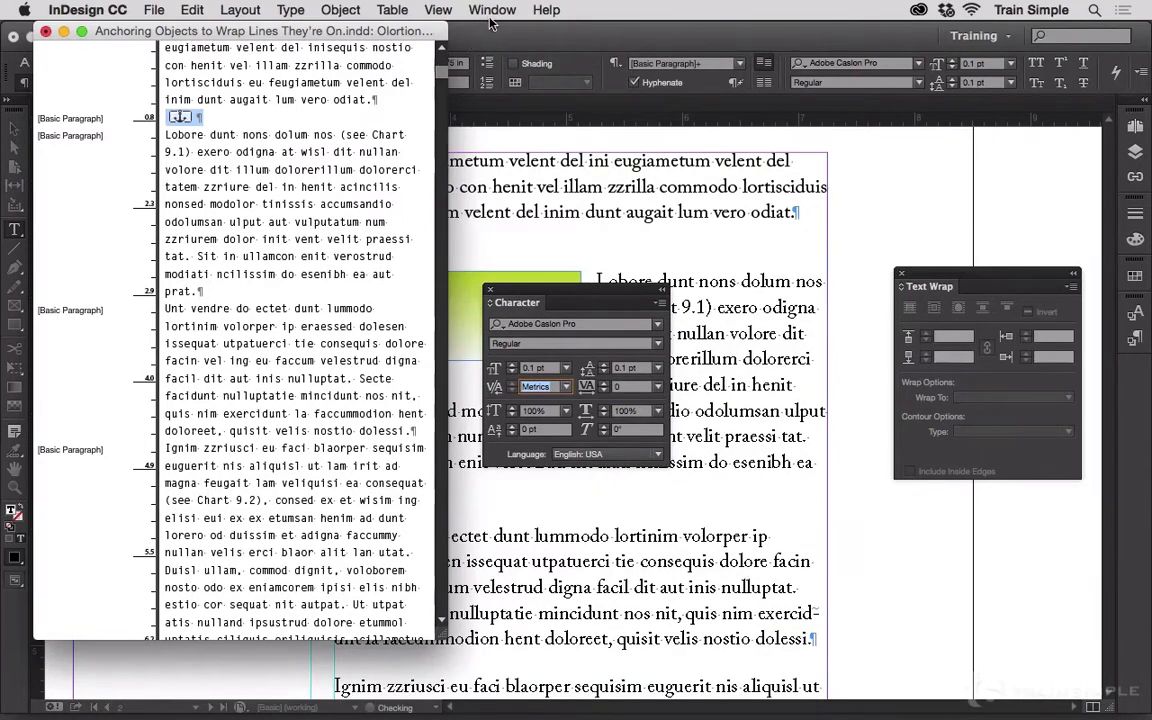
click(492, 10)
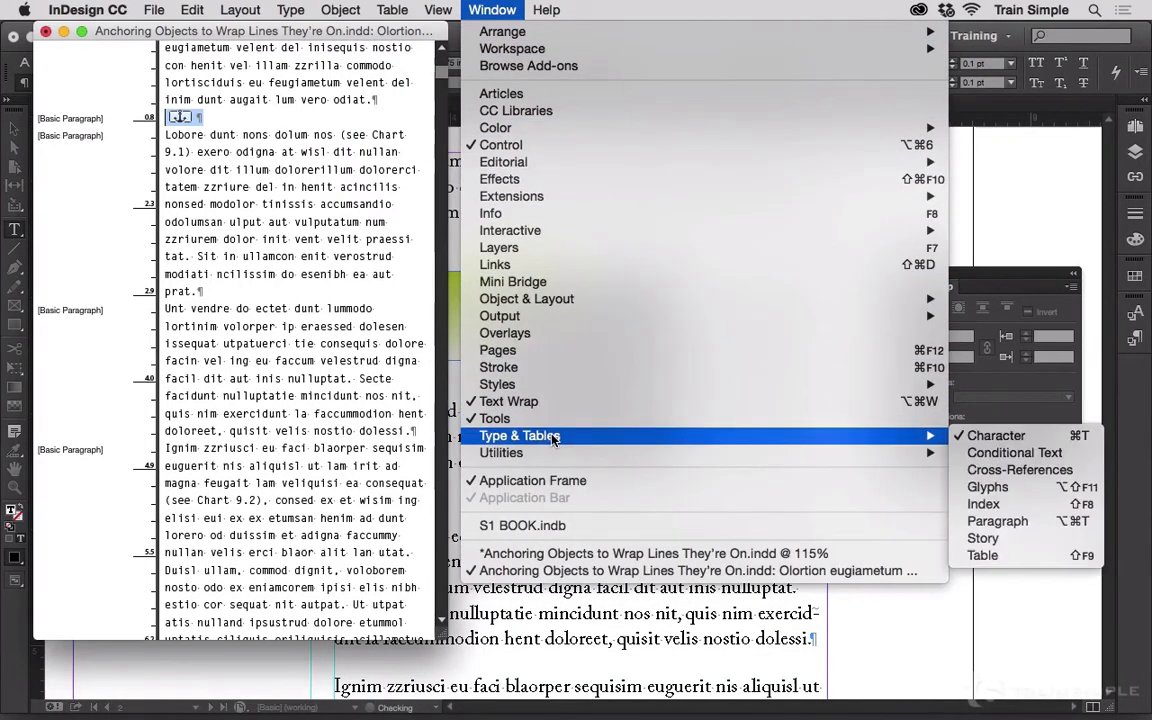
mouse_move(1019, 469)
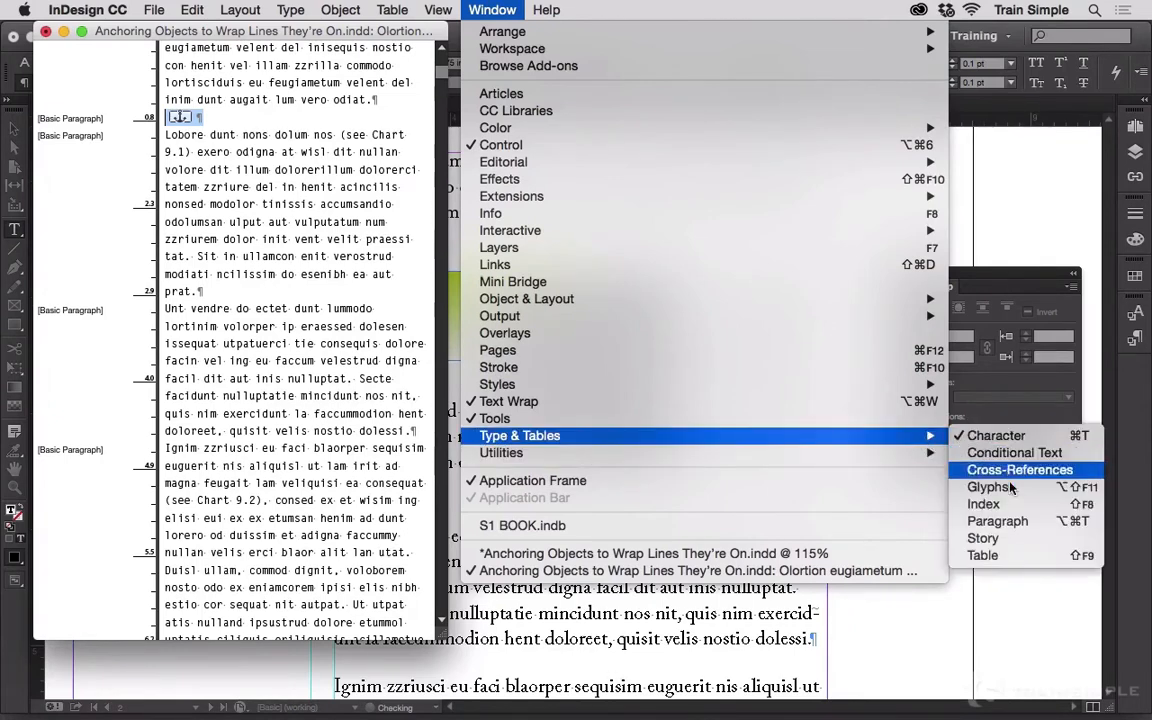
click(997, 520)
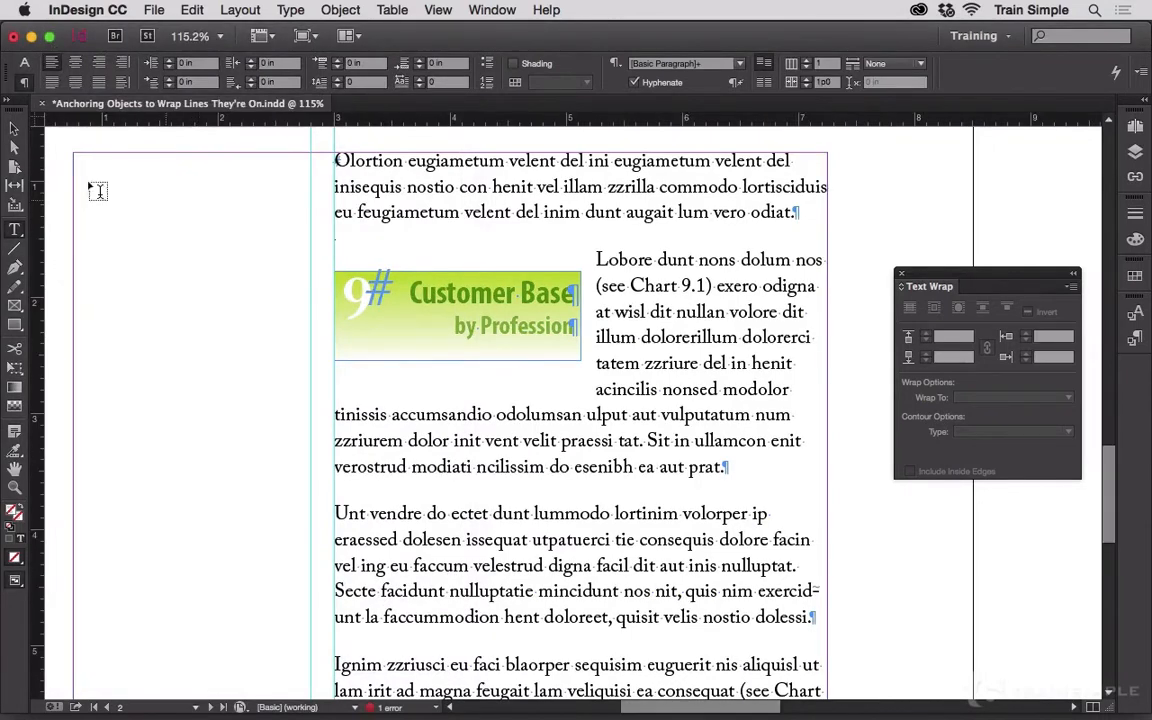
Step: Refresh the layout so the graphic rises level with the first Lobore line
click(458, 315)
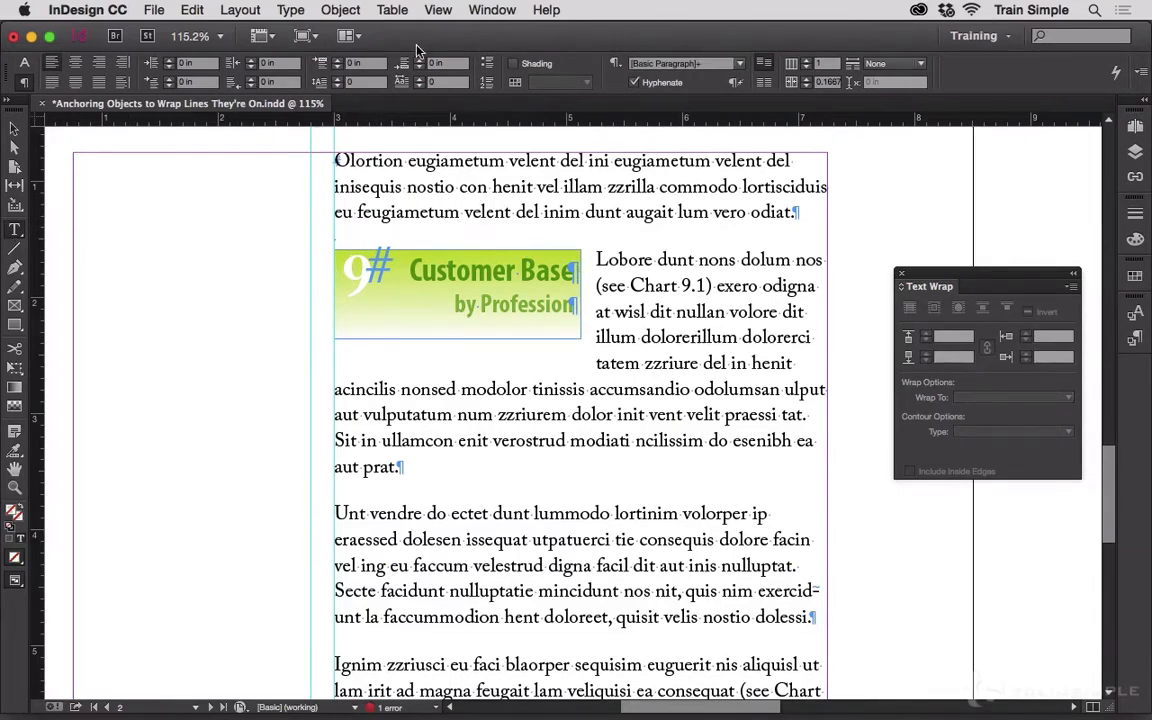
click(492, 10)
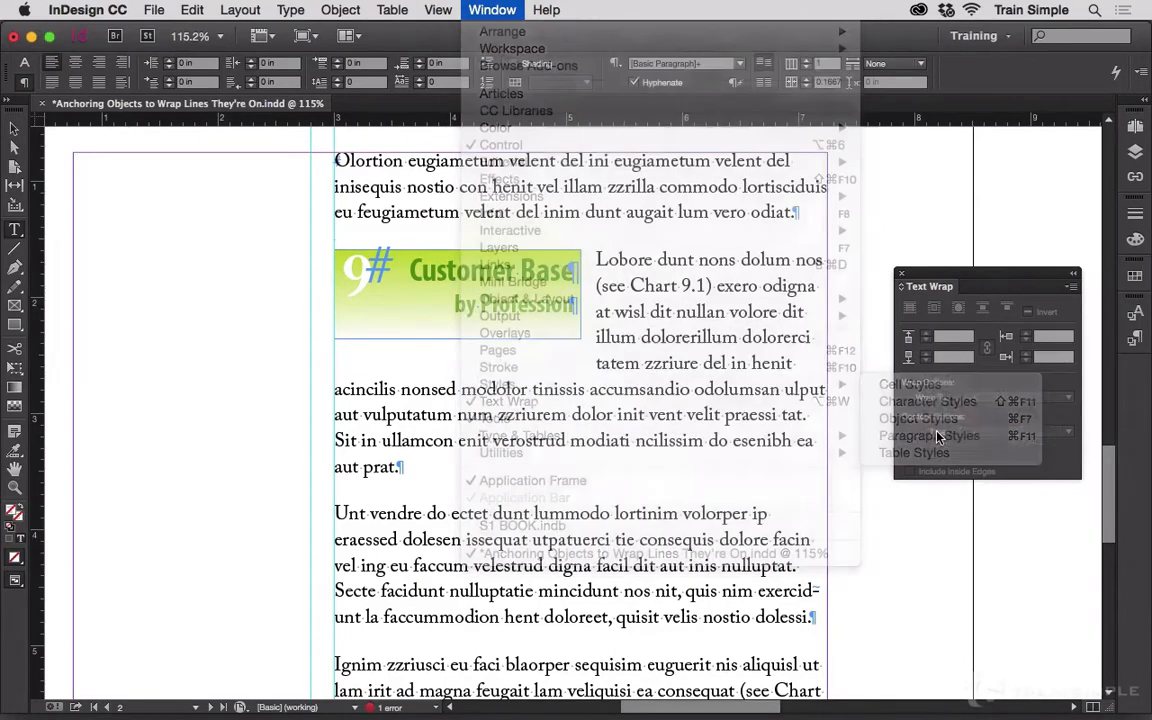
Step: Create a new paragraph style named 'Anchor Paragraph' with Keep Options reviewed, and confirm it
click(928, 435)
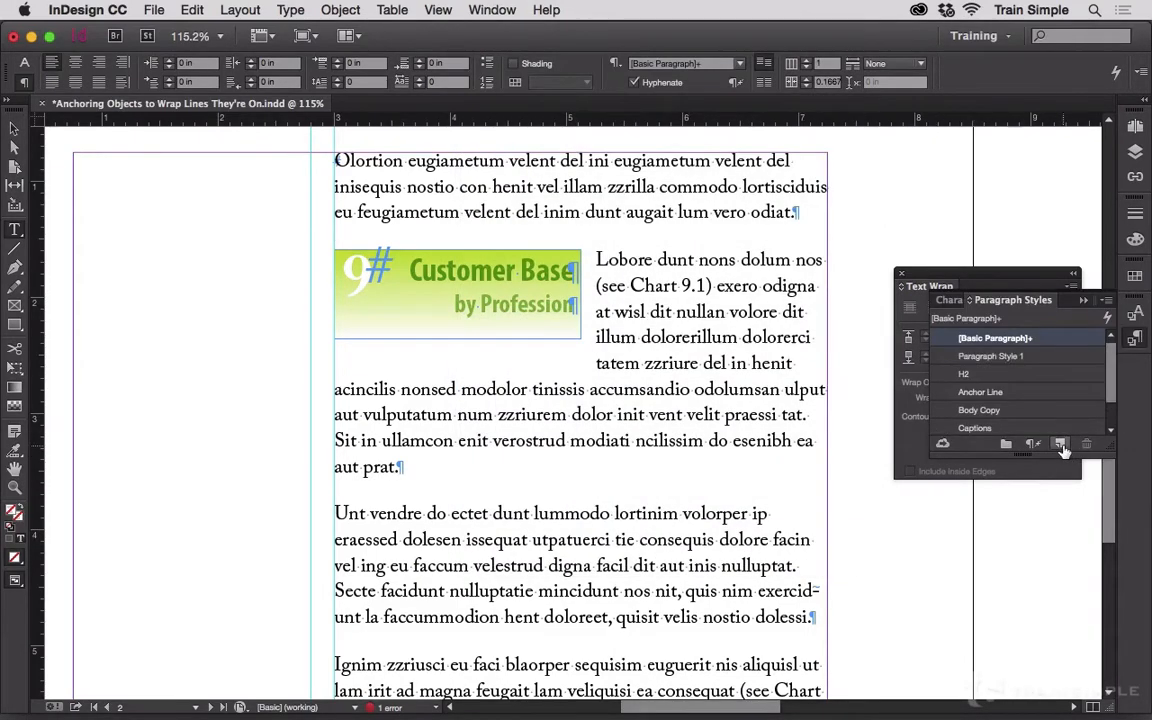
double_click(991, 355)
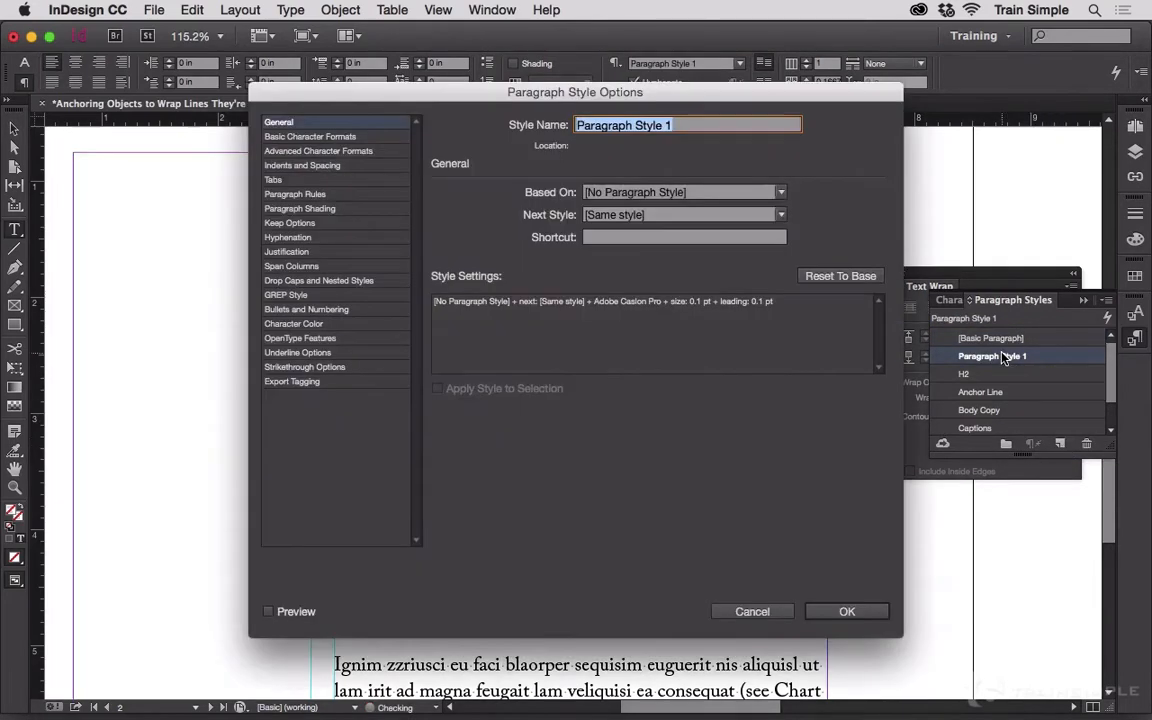
text(Anchor)
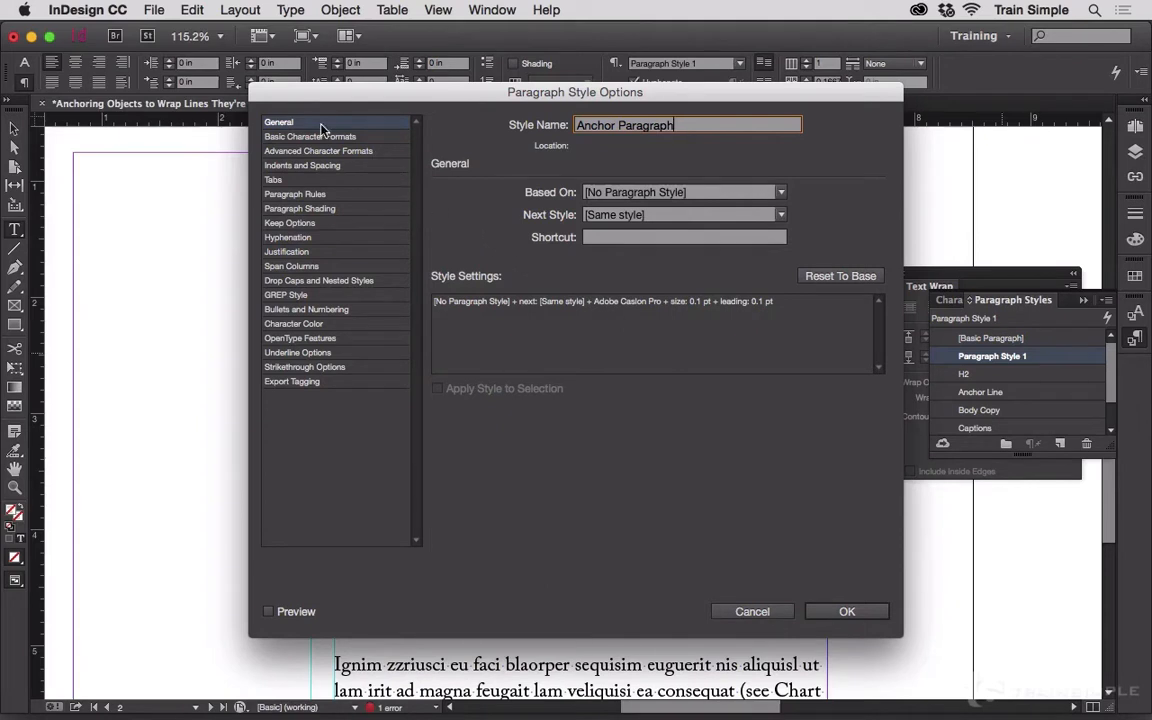
mouse_move(310, 222)
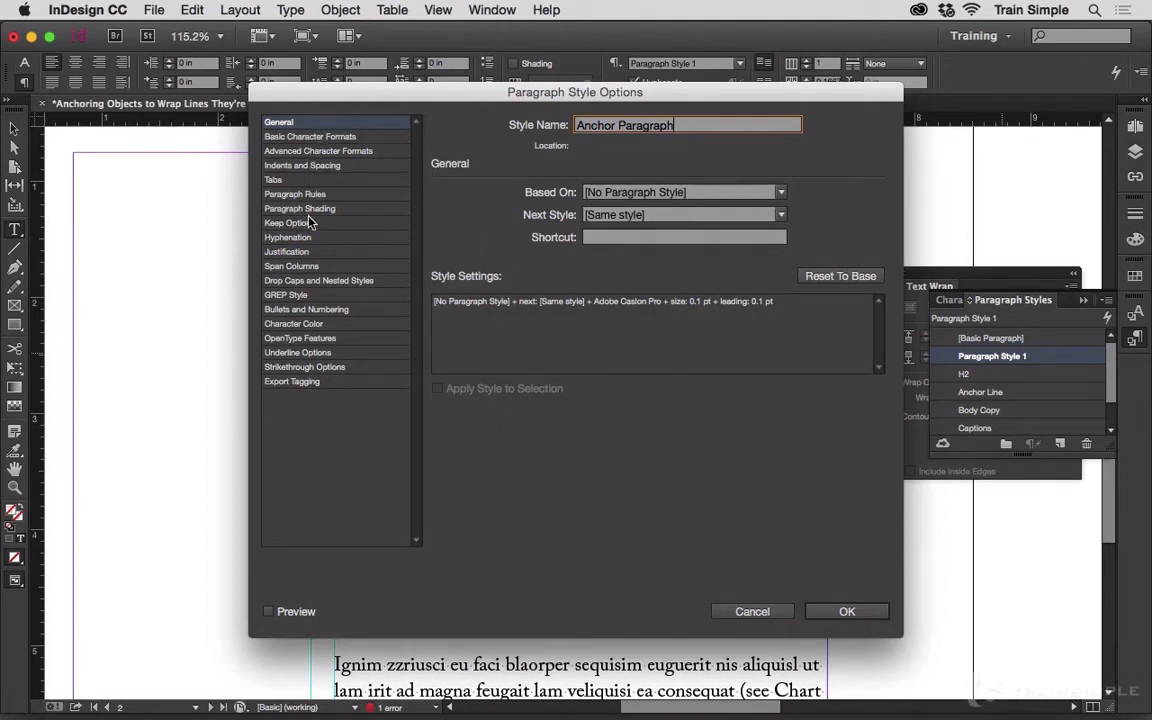
click(289, 222)
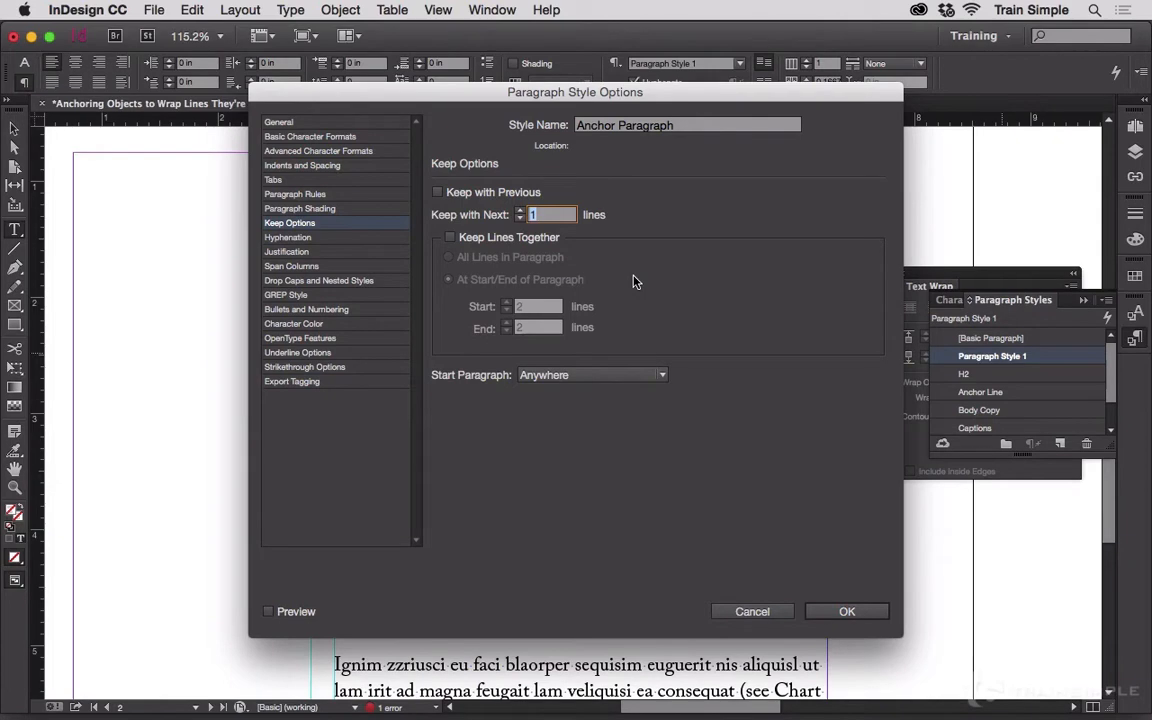
click(846, 611)
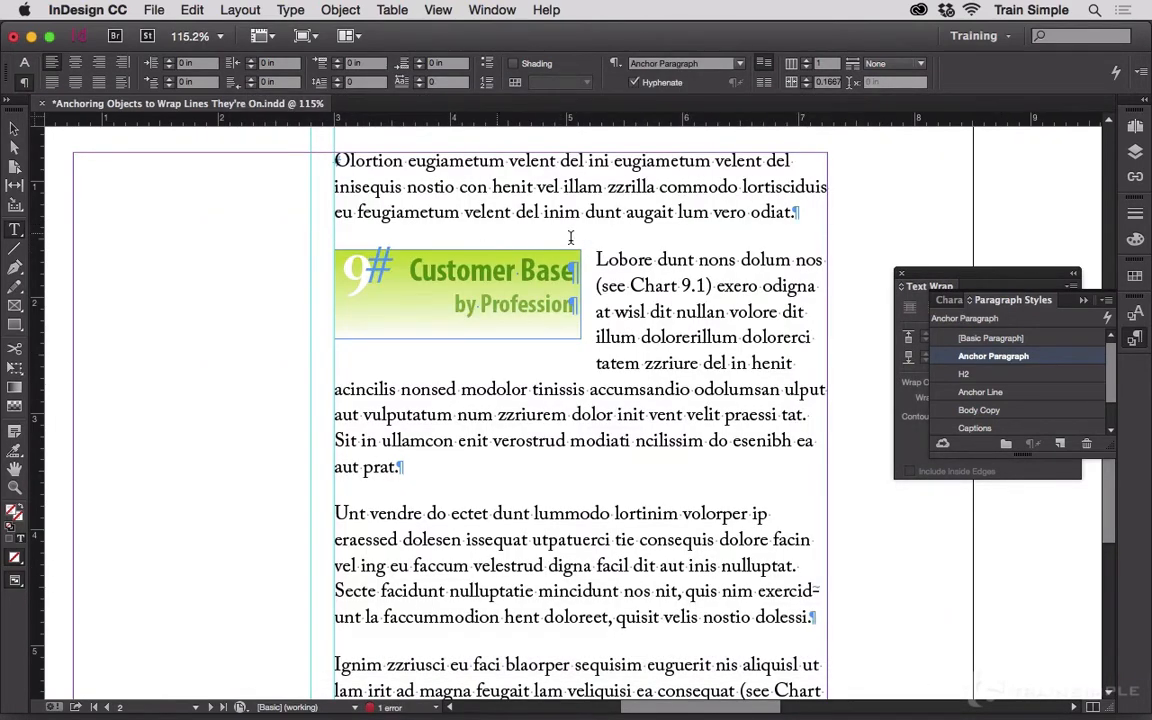
mouse_move(537, 247)
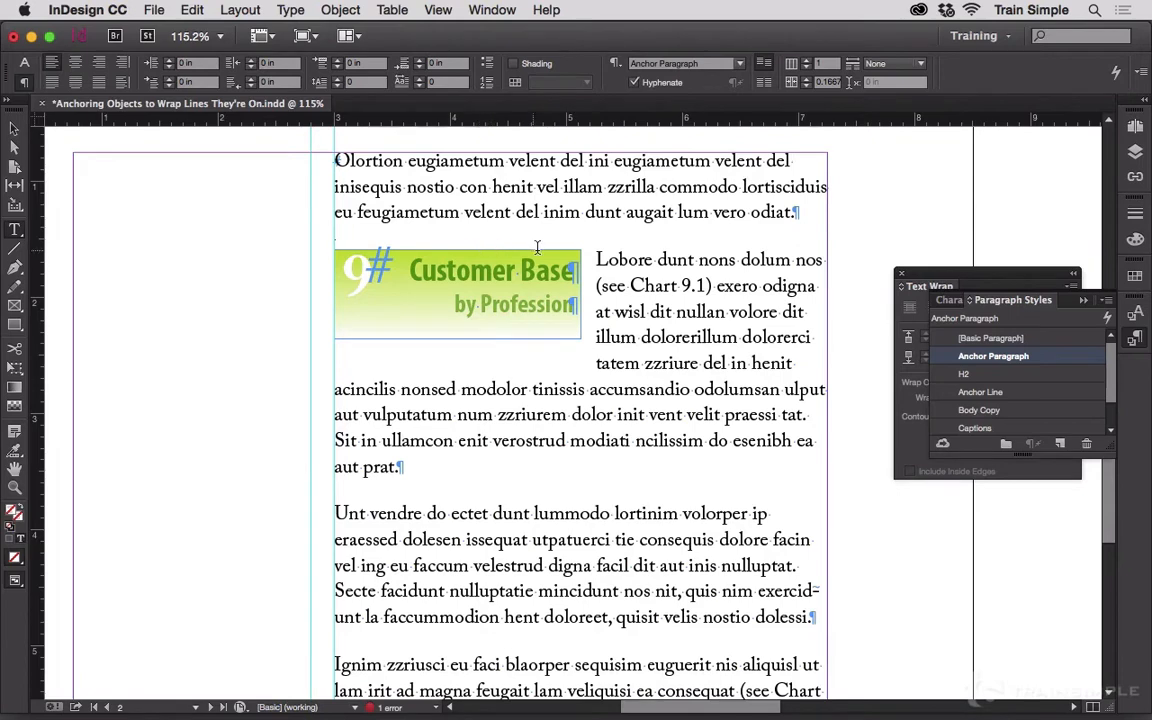
click(996, 337)
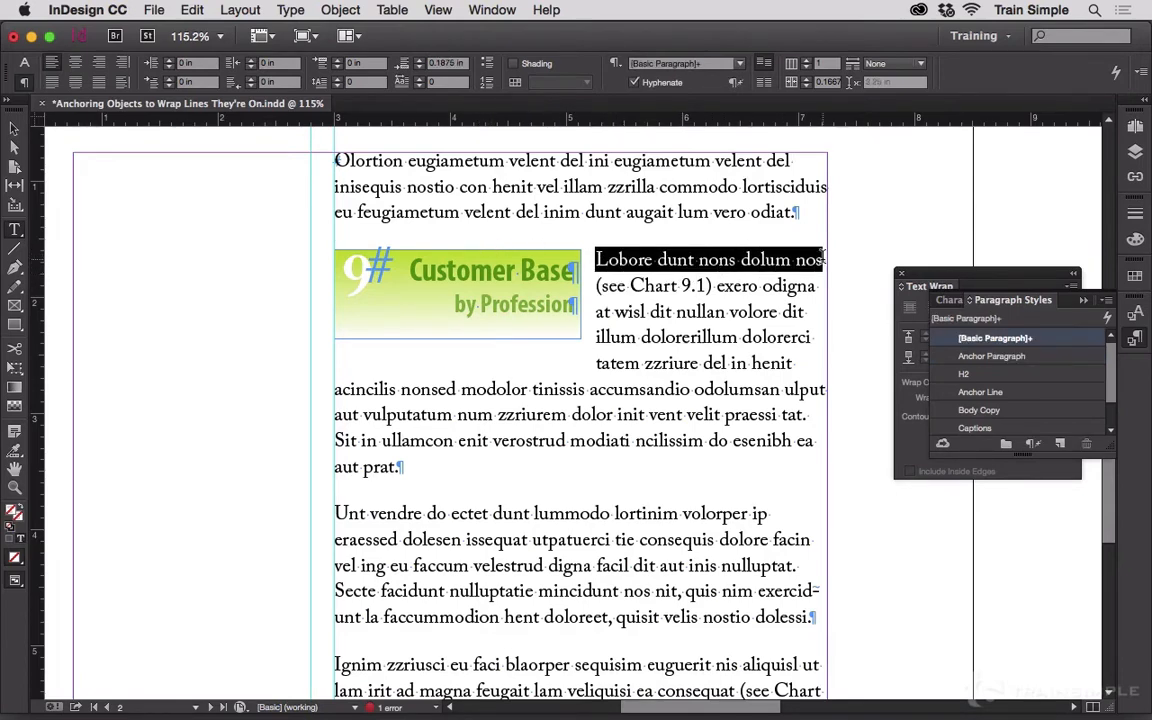
click(992, 356)
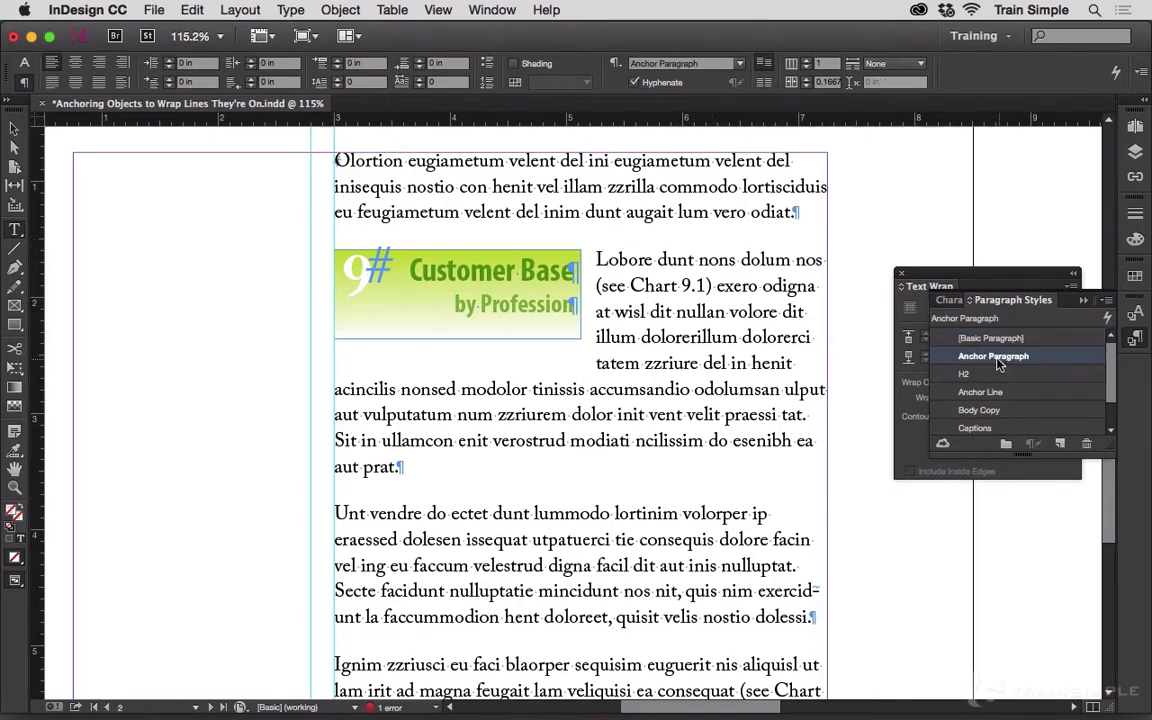
click(995, 337)
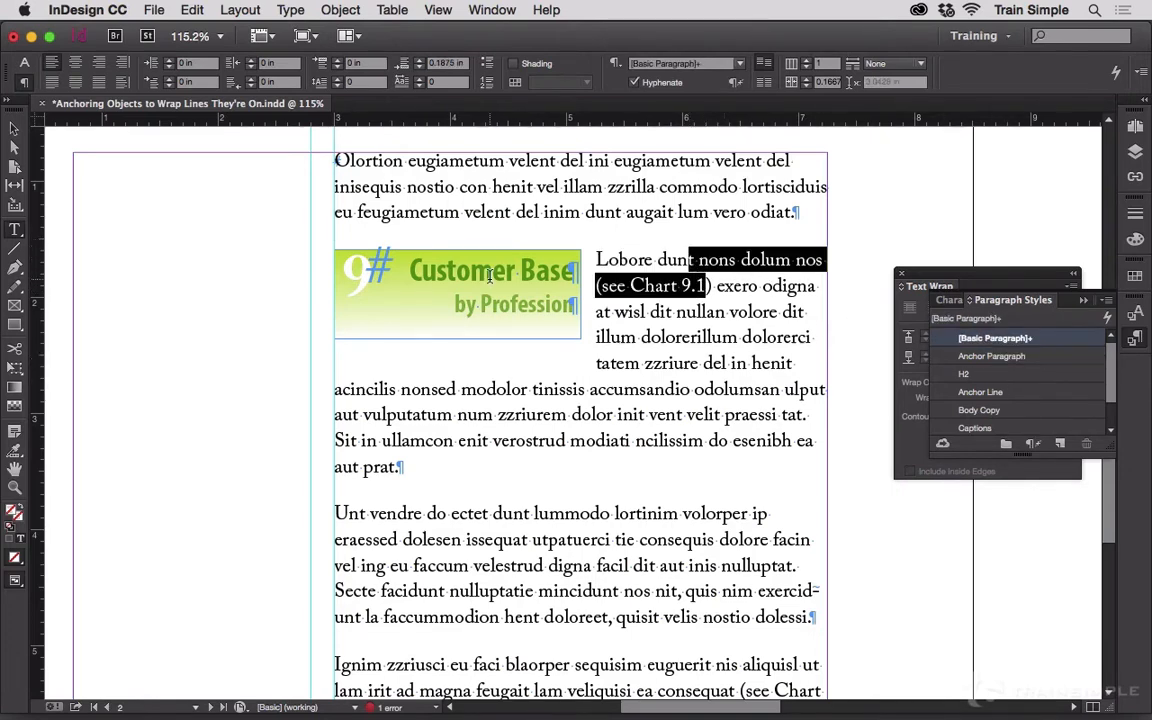